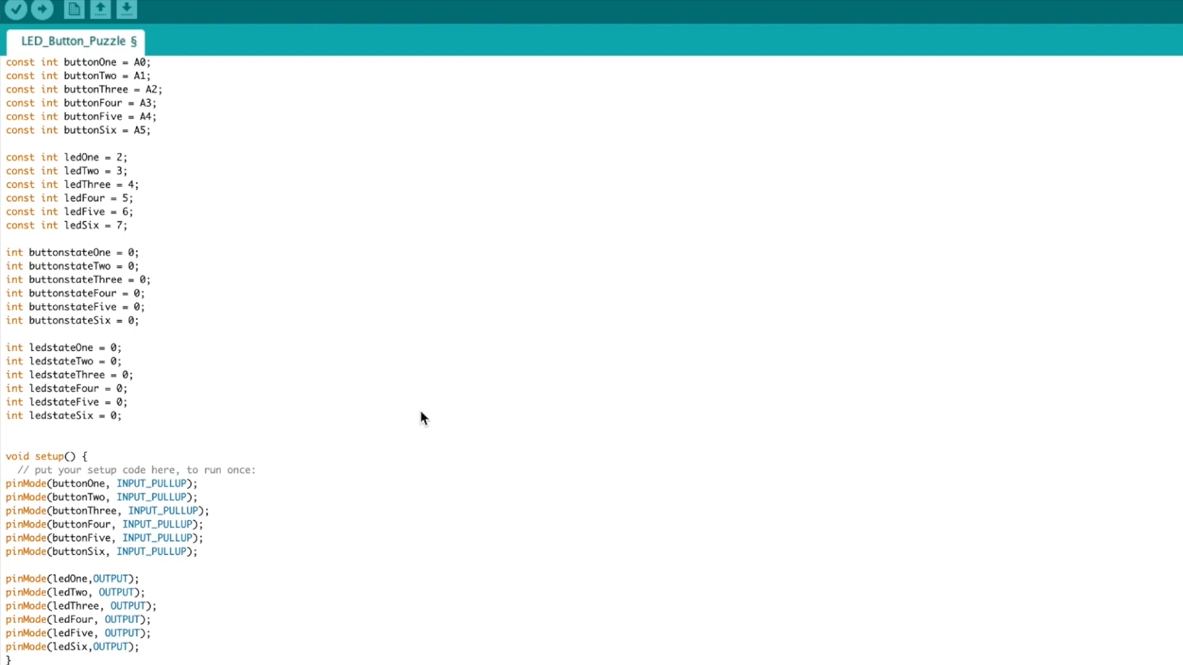
Step: Change ledTwo to pin 7, ledThree to 5, ledFour to 3 and ledFive to 4
scroll("down", 3)
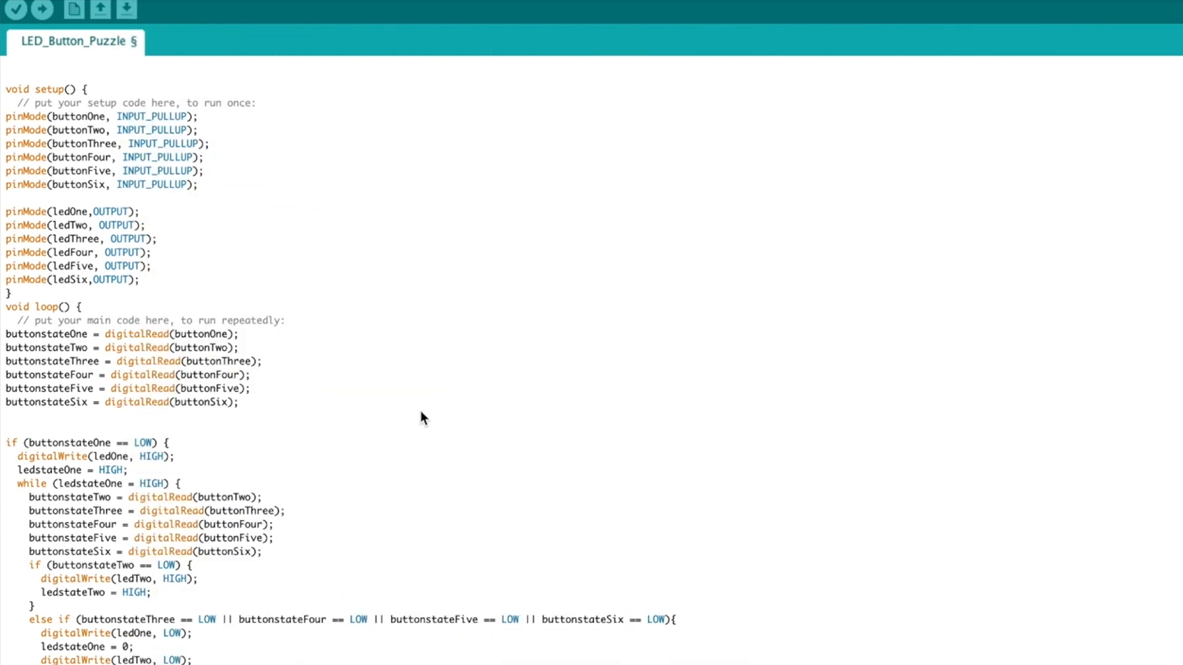
scroll("down", 3)
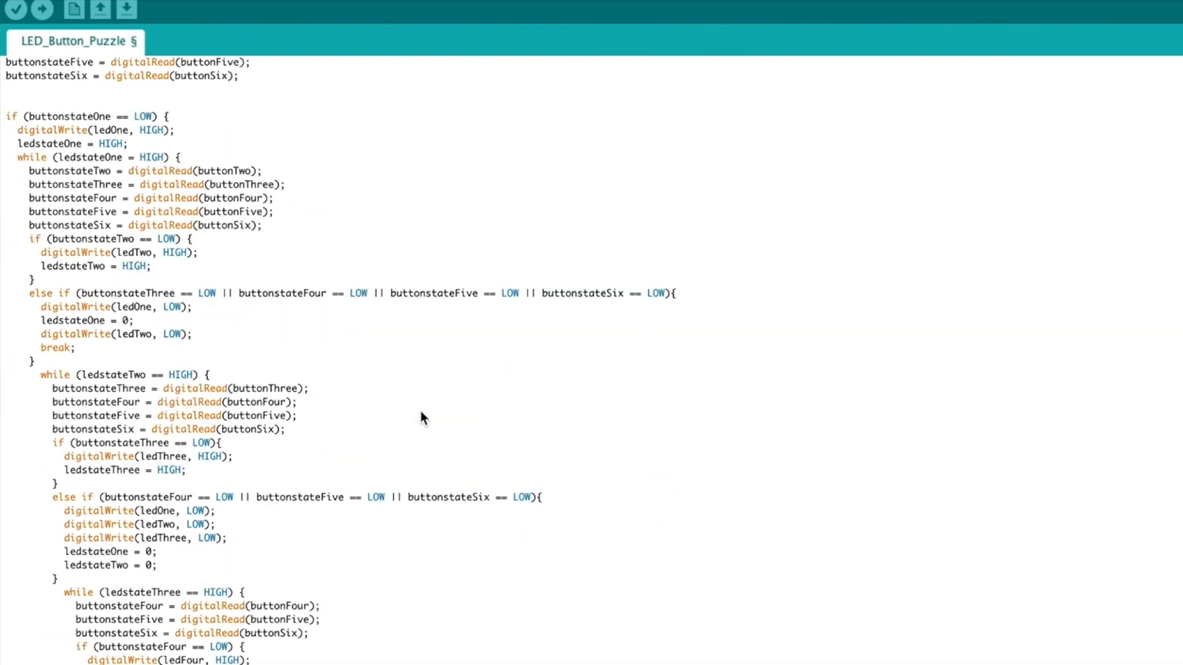
scroll("down", 3)
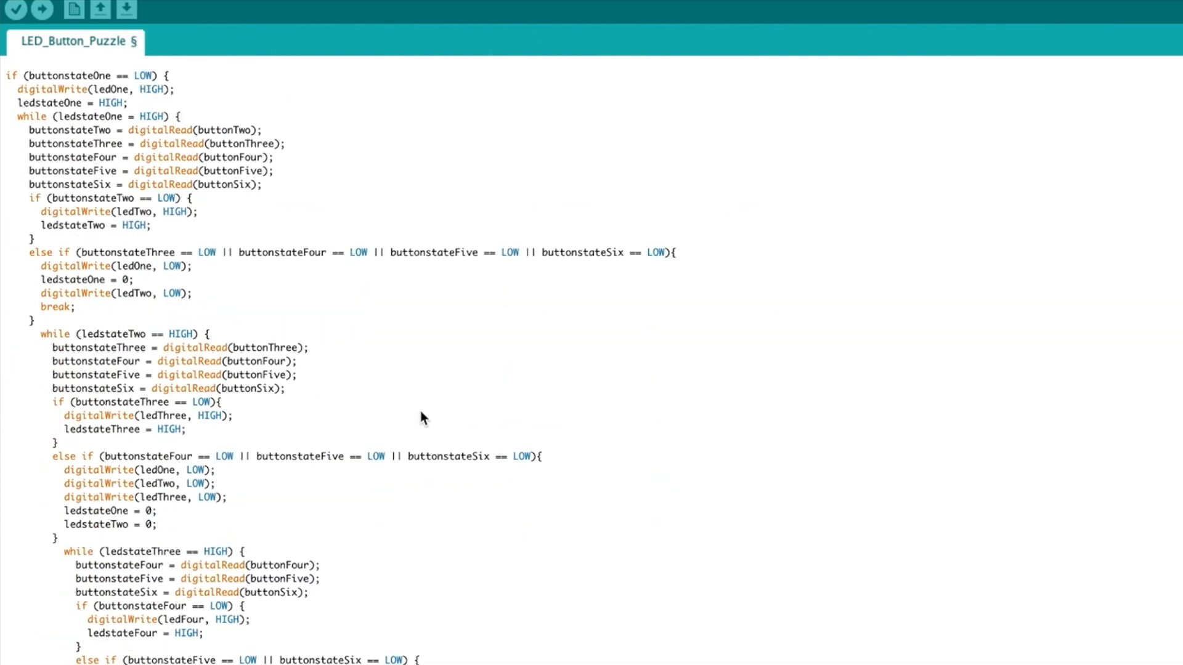
mouse_move(92, 92)
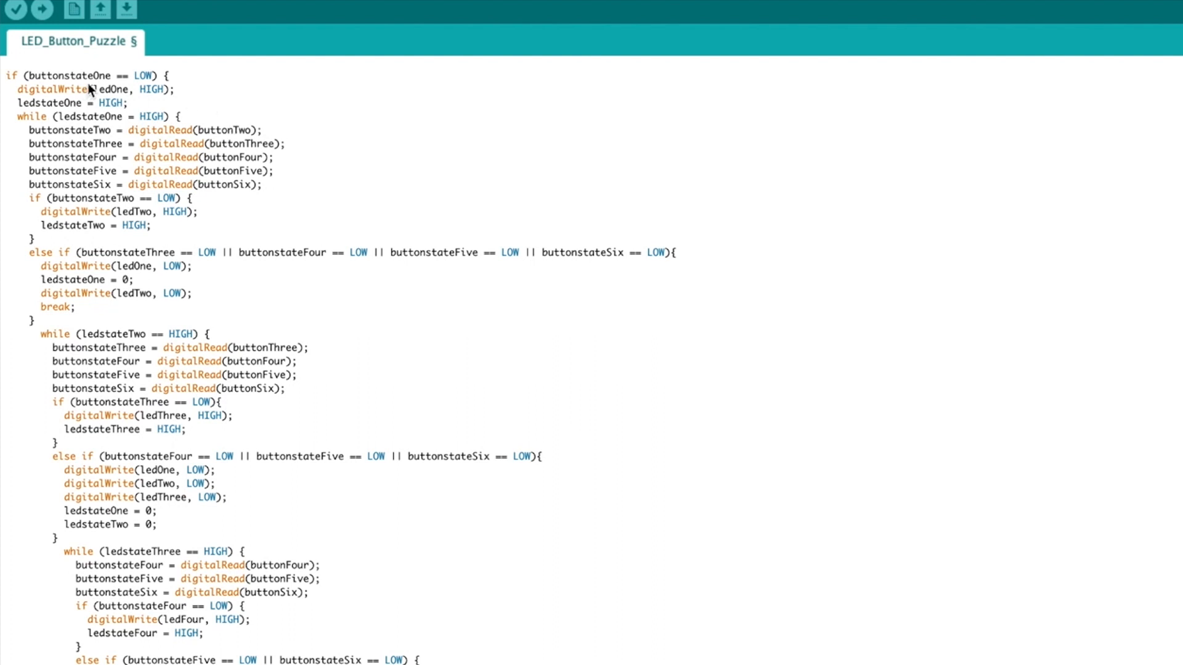
mouse_move(153, 92)
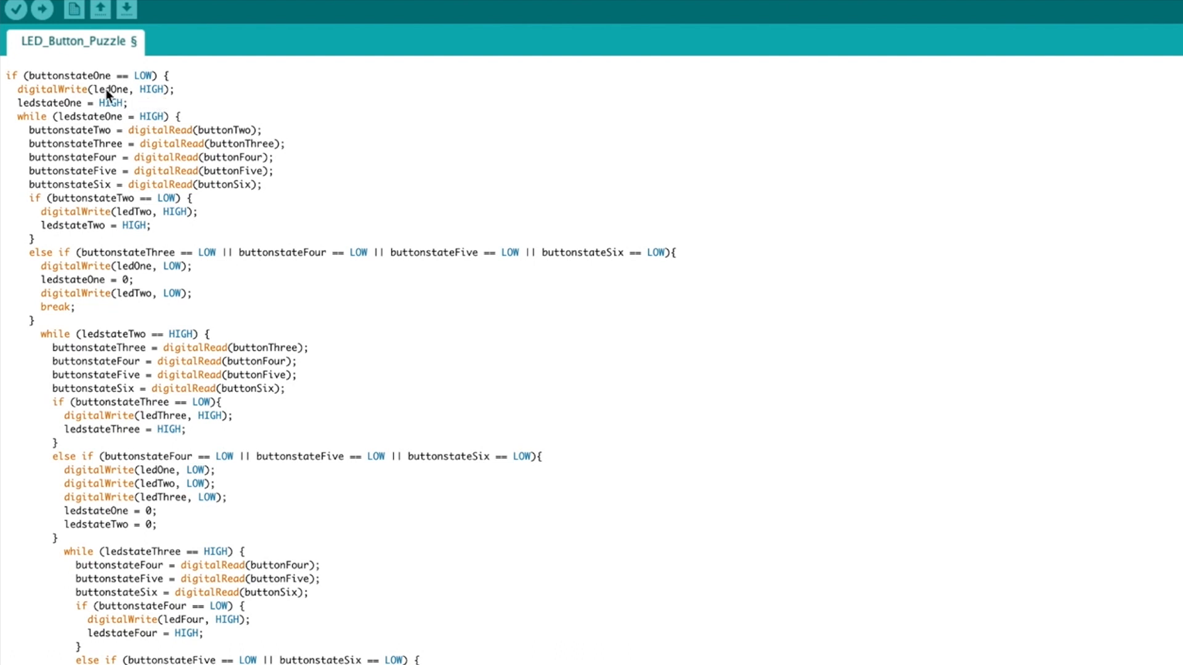
mouse_move(126, 114)
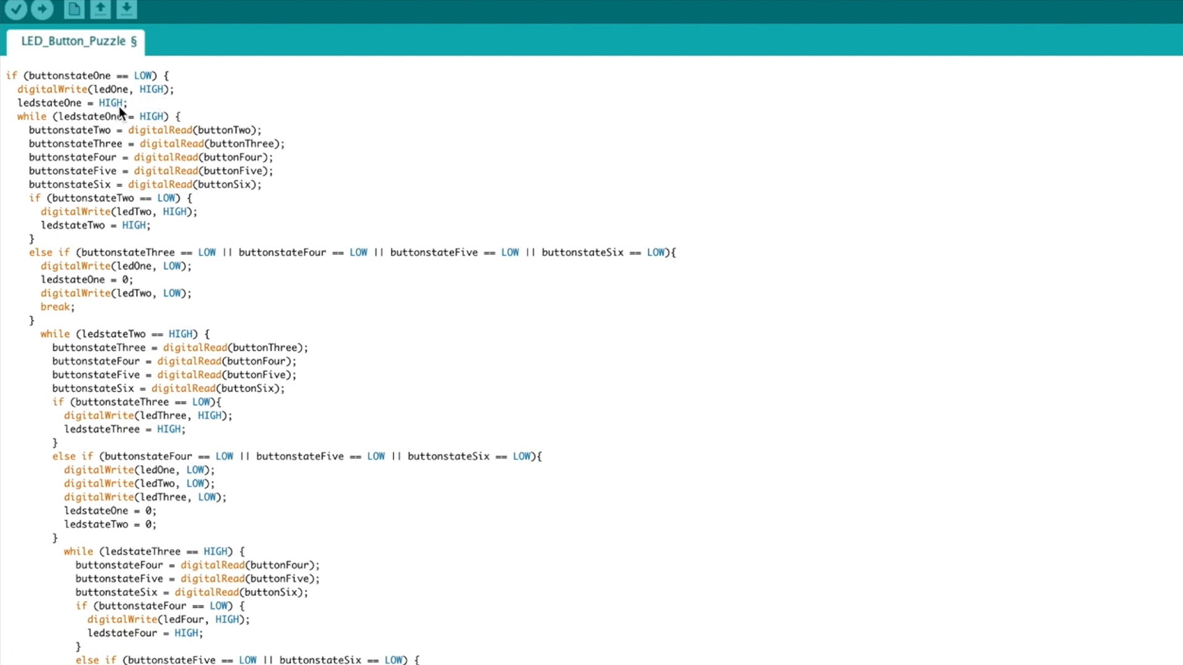
mouse_move(114, 127)
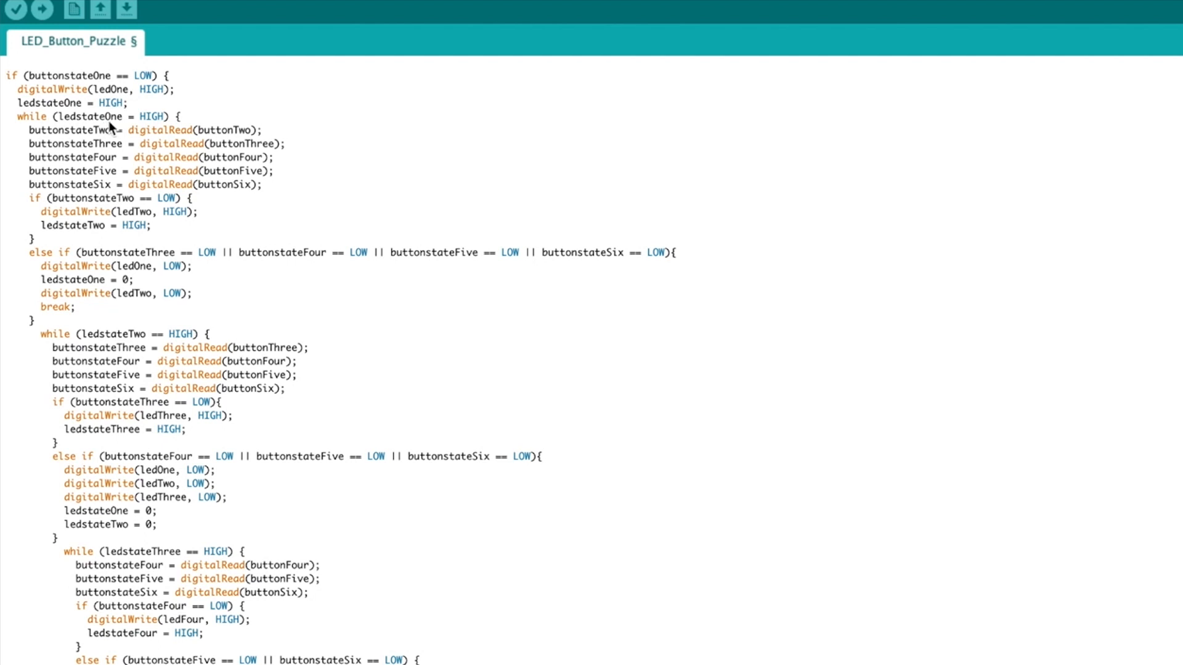
mouse_move(137, 133)
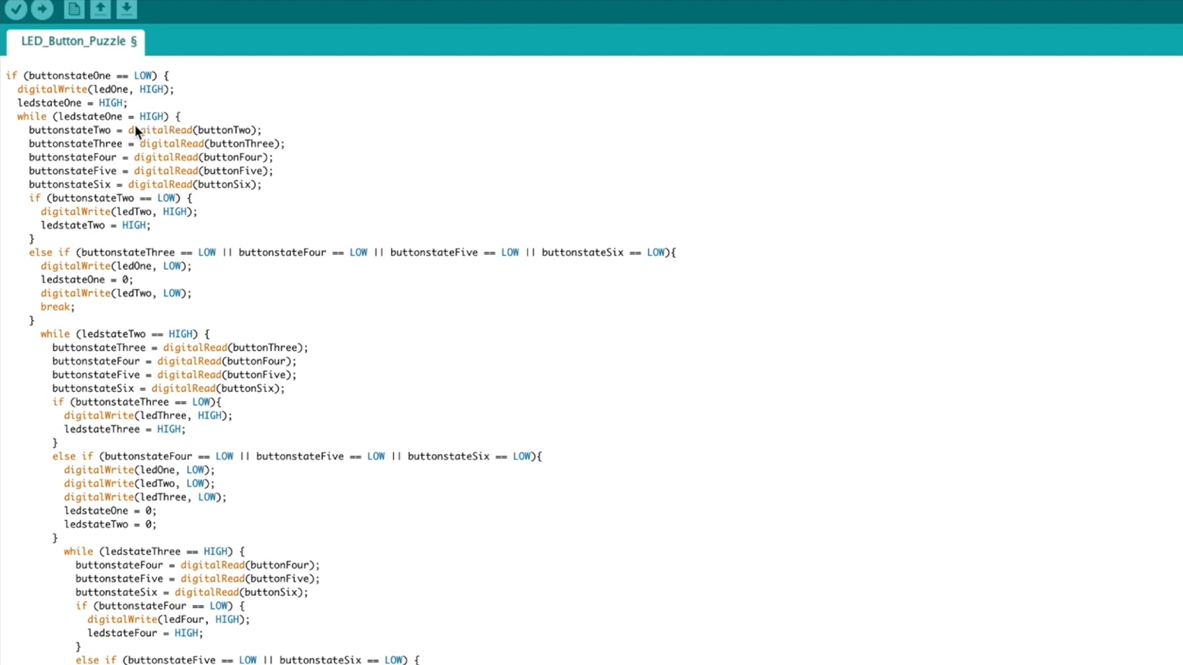
mouse_move(84, 193)
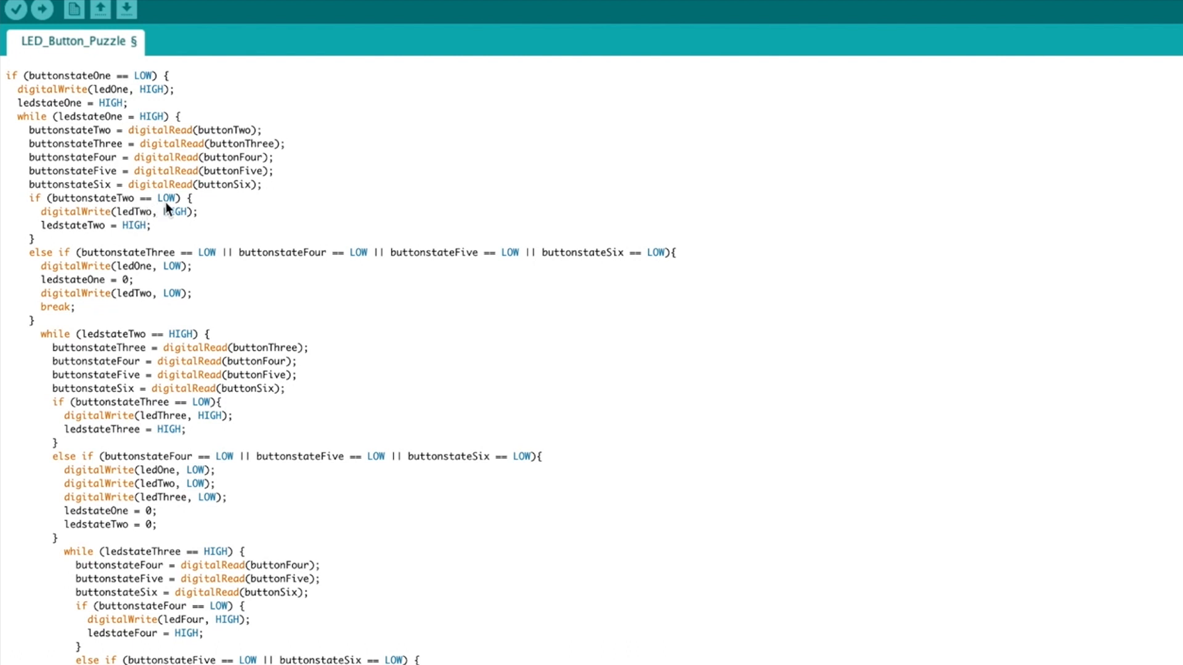
mouse_move(81, 225)
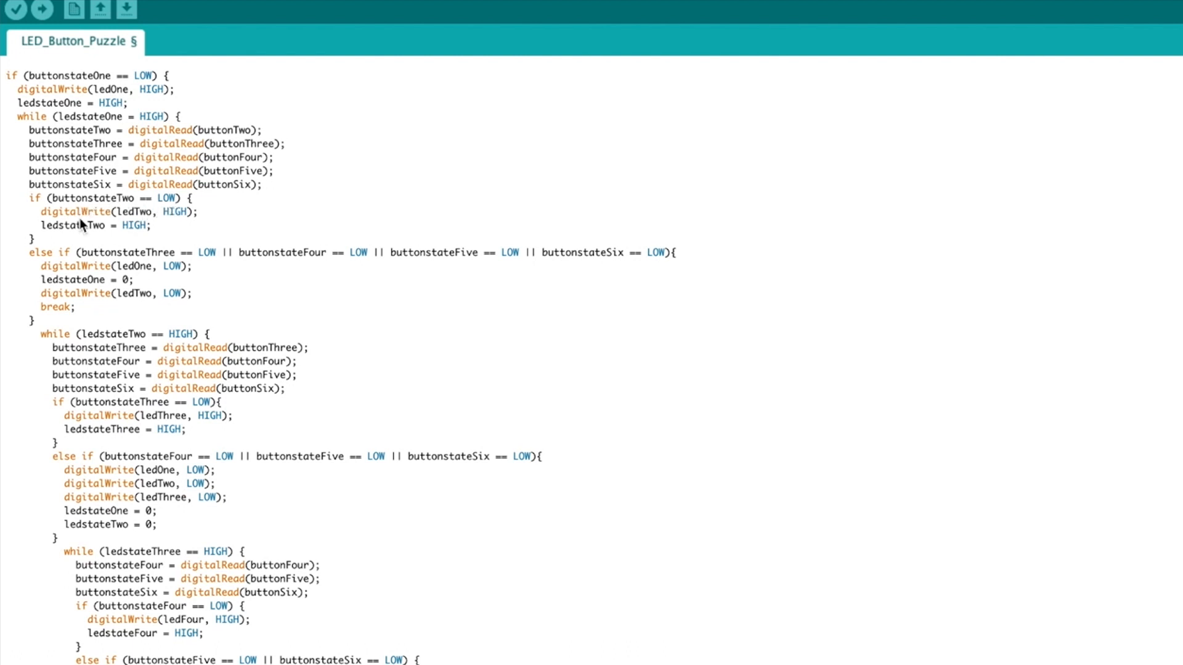
mouse_move(176, 225)
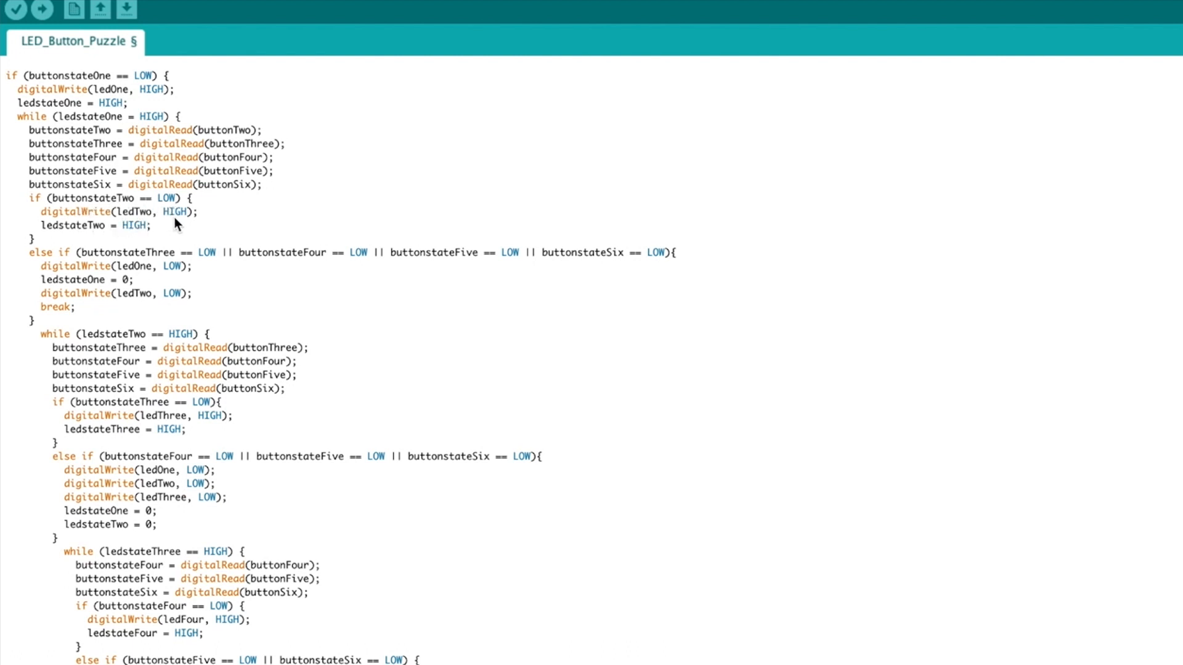
mouse_move(141, 235)
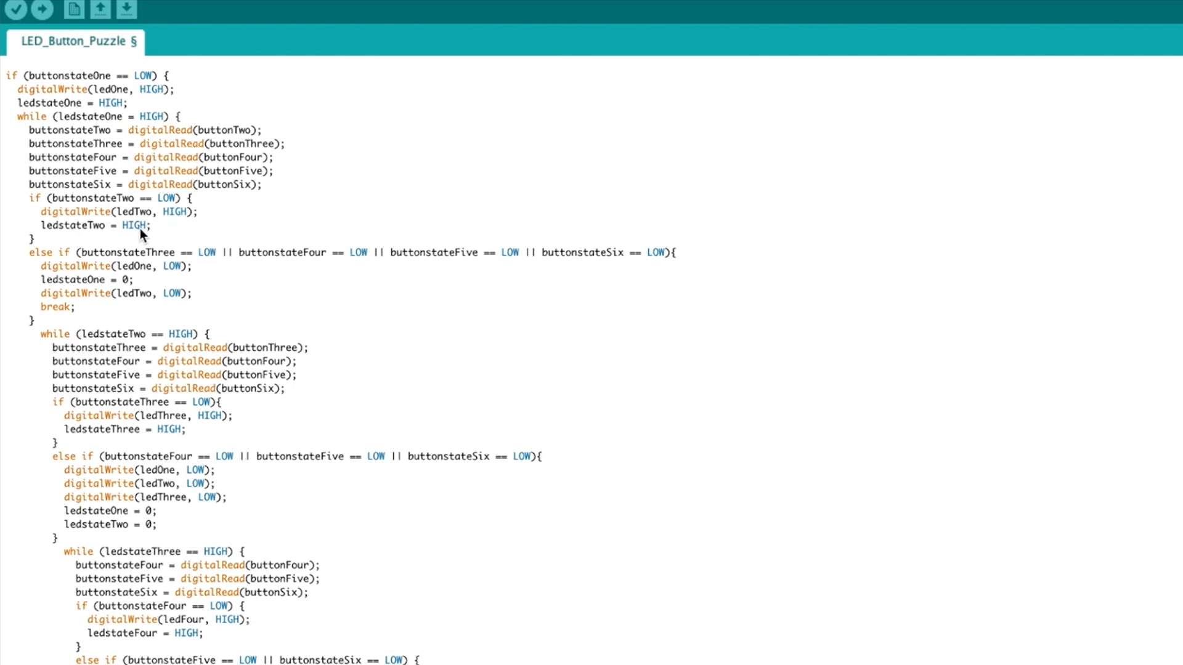
mouse_move(89, 263)
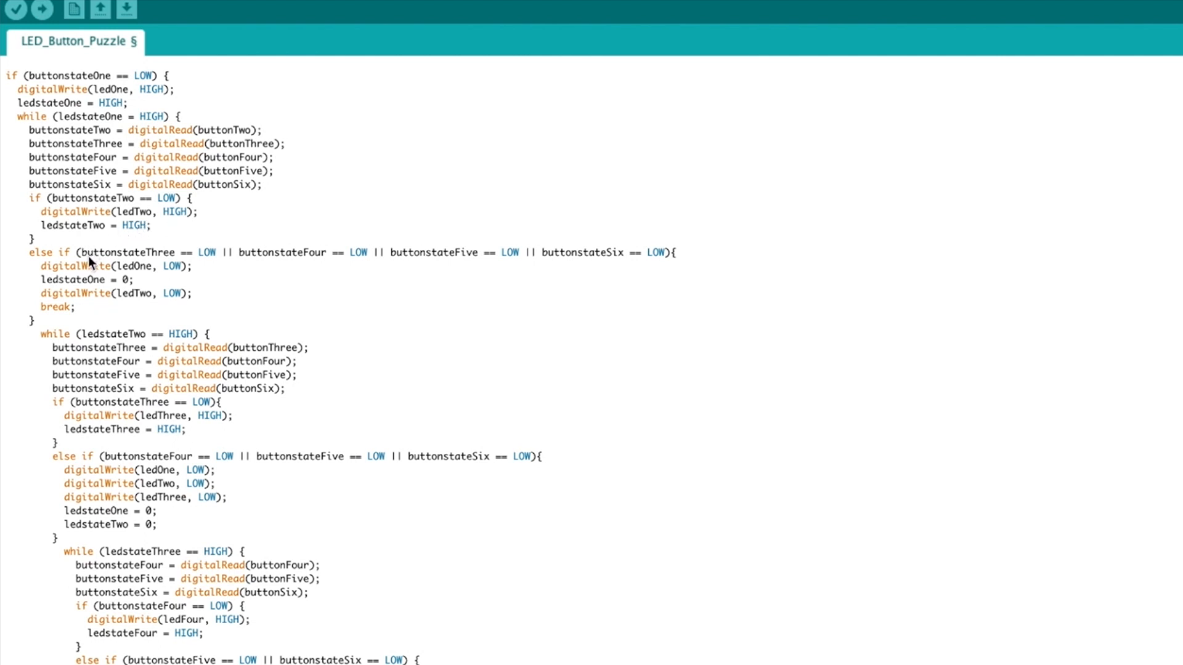
mouse_move(535, 268)
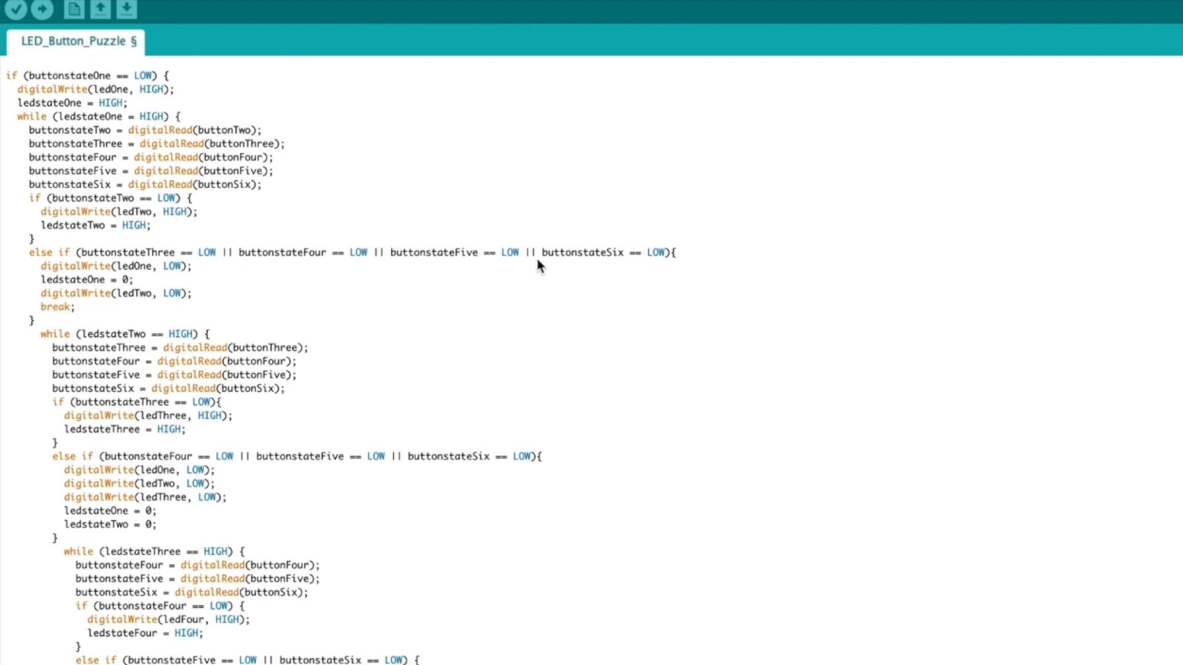
mouse_move(191, 284)
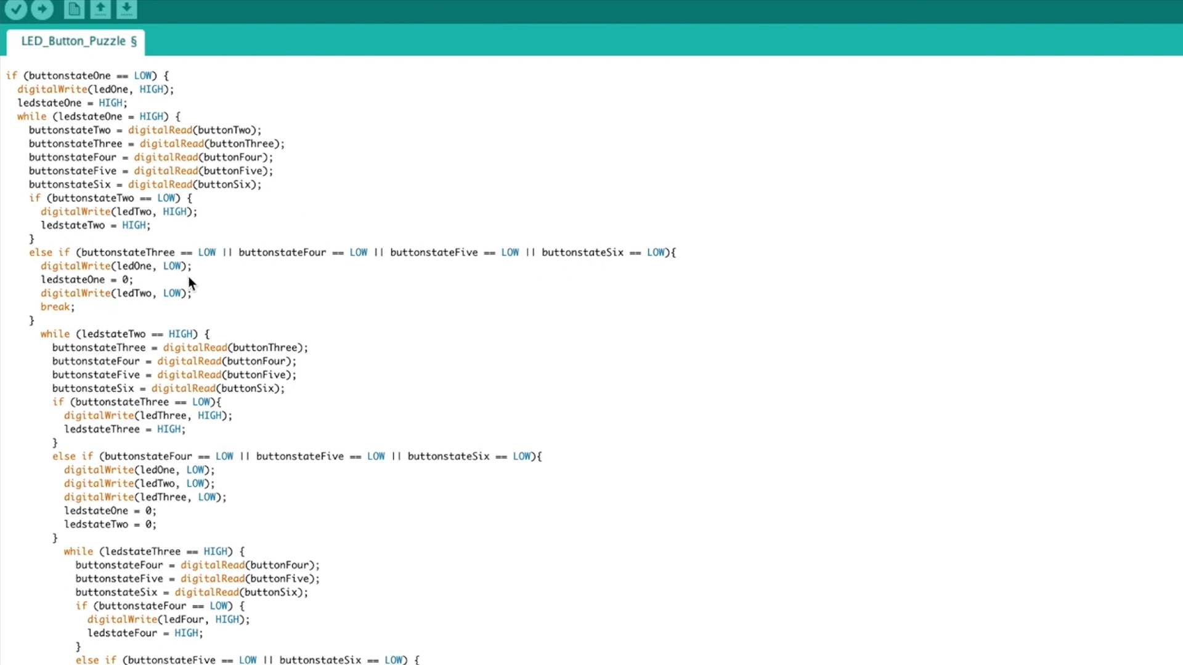
mouse_move(185, 300)
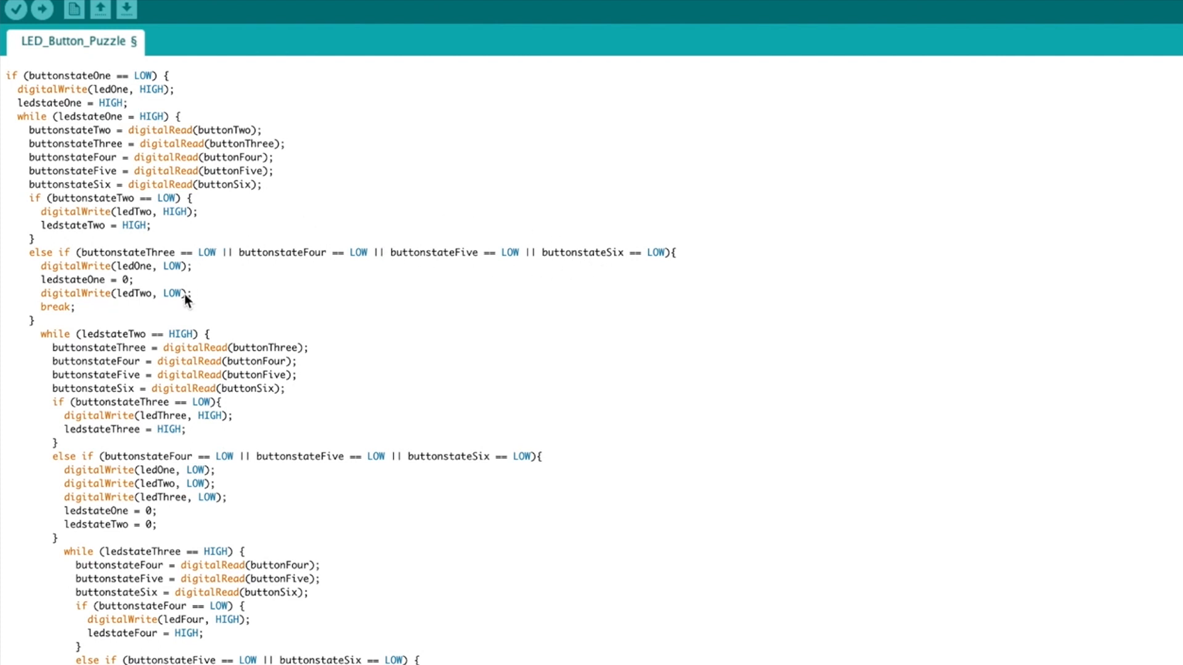
mouse_move(182, 312)
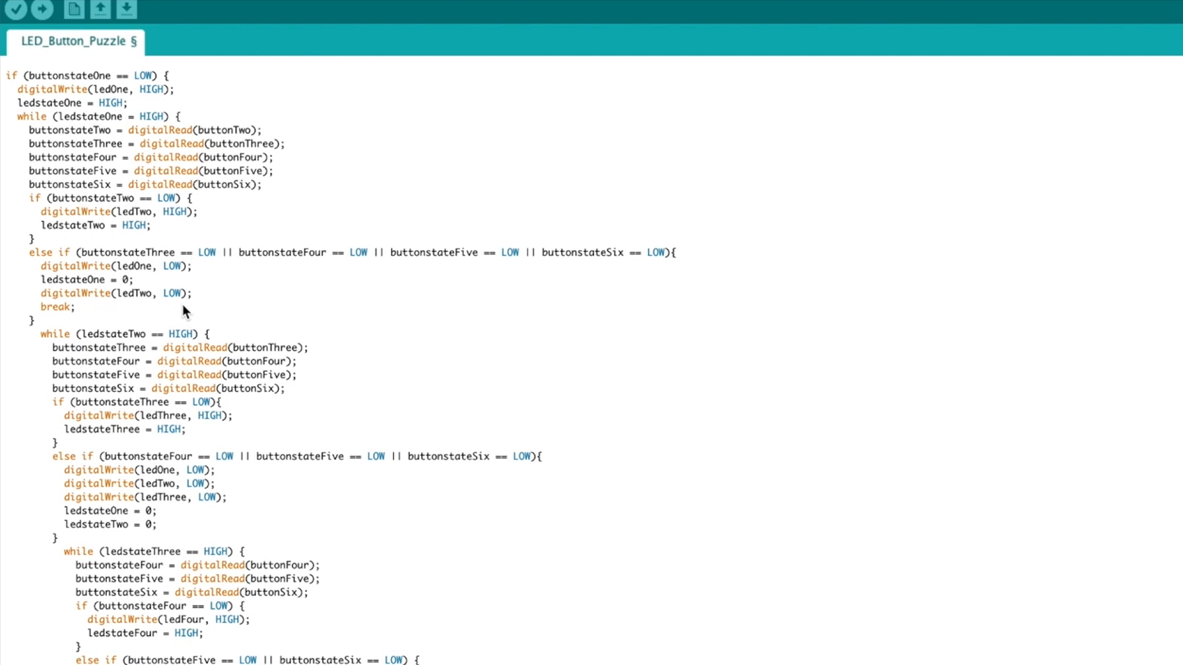
mouse_move(105, 347)
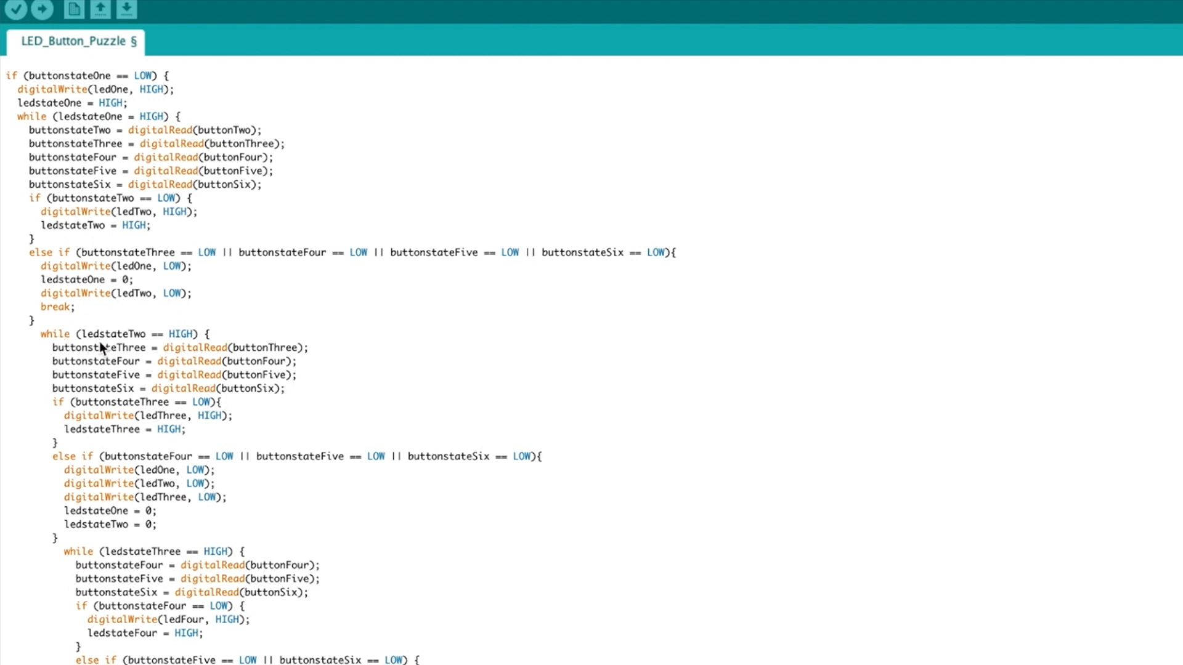
mouse_move(125, 344)
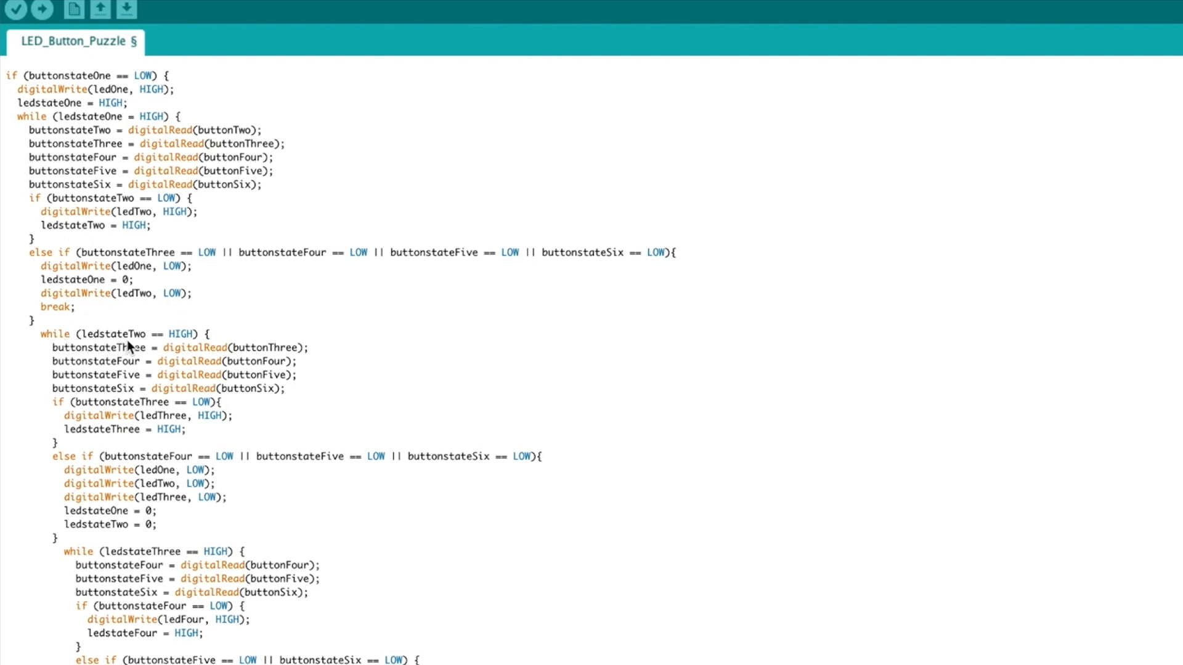
mouse_move(196, 347)
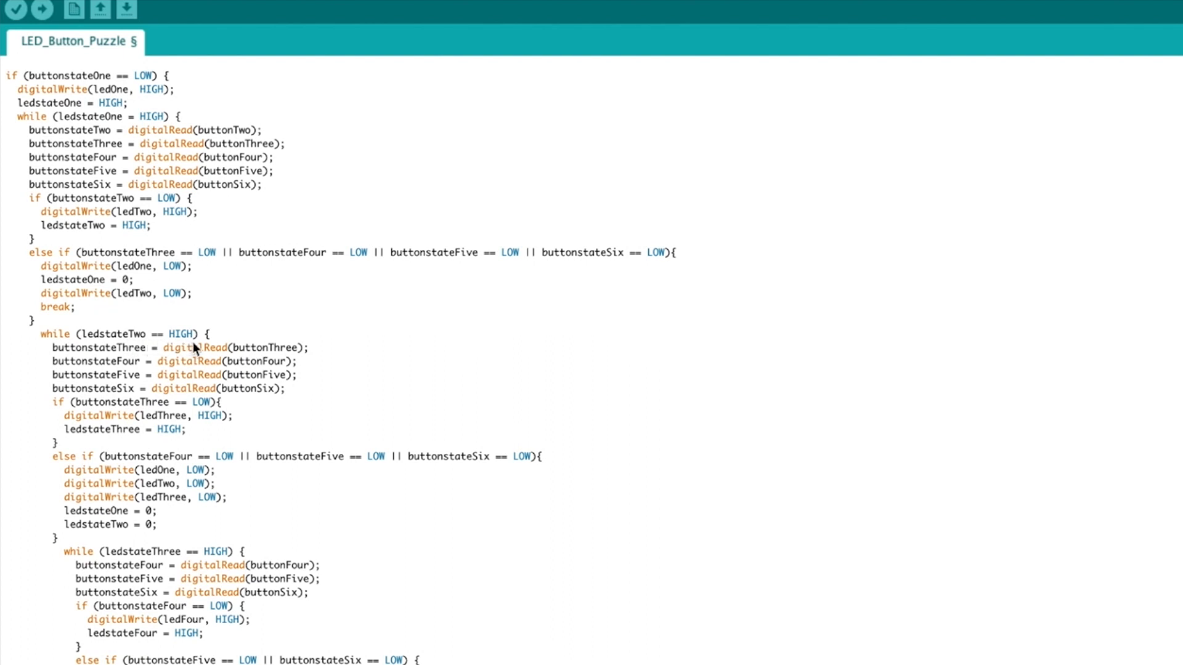
mouse_move(101, 355)
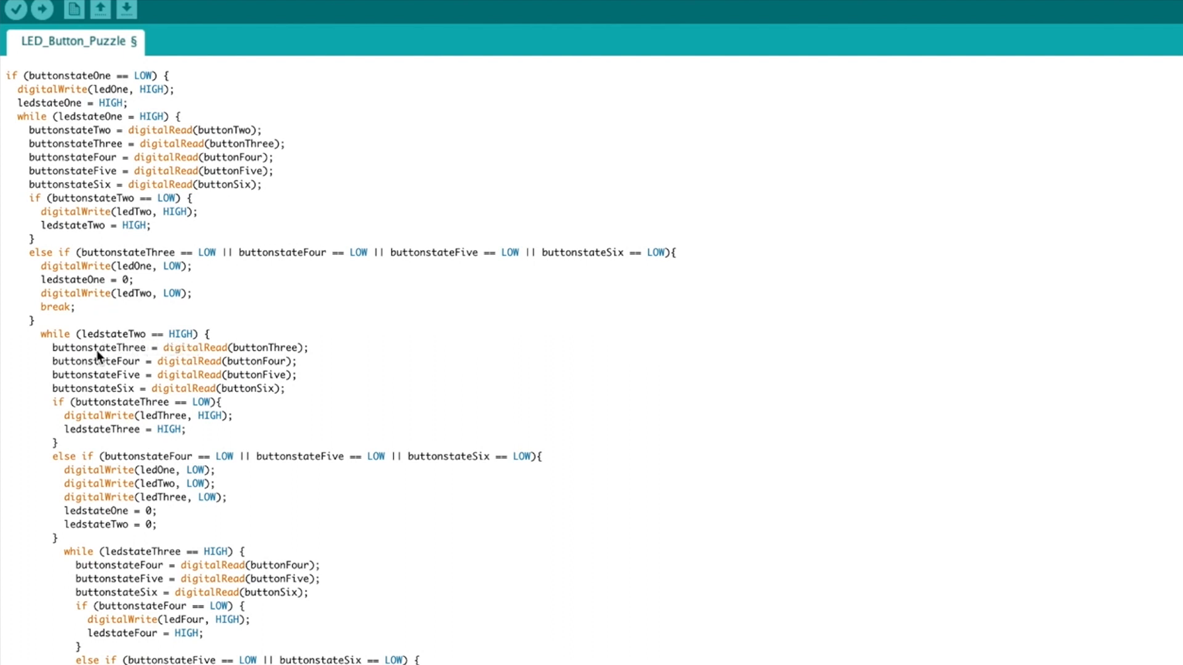
mouse_move(112, 391)
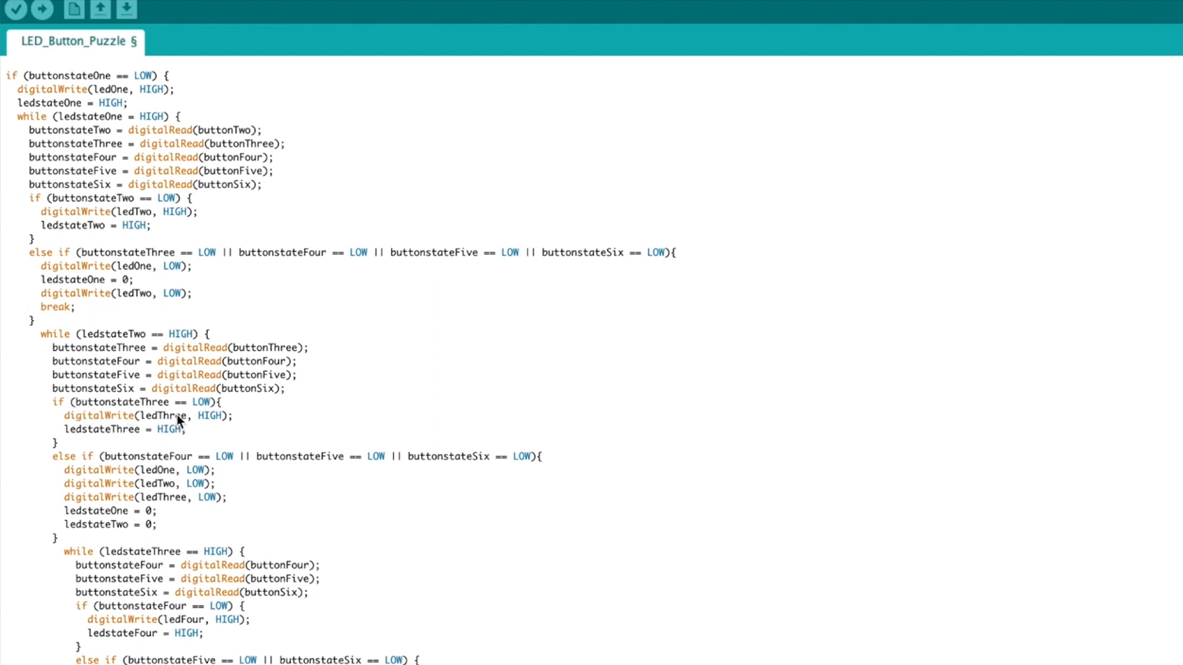
mouse_move(212, 429)
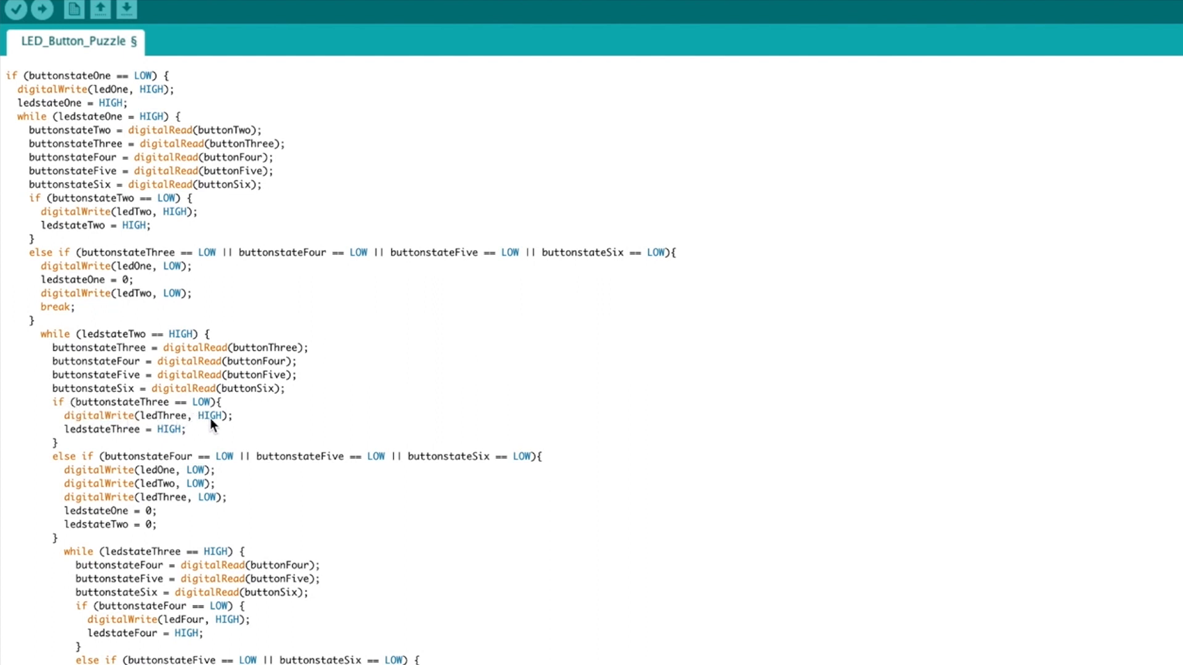
mouse_move(190, 438)
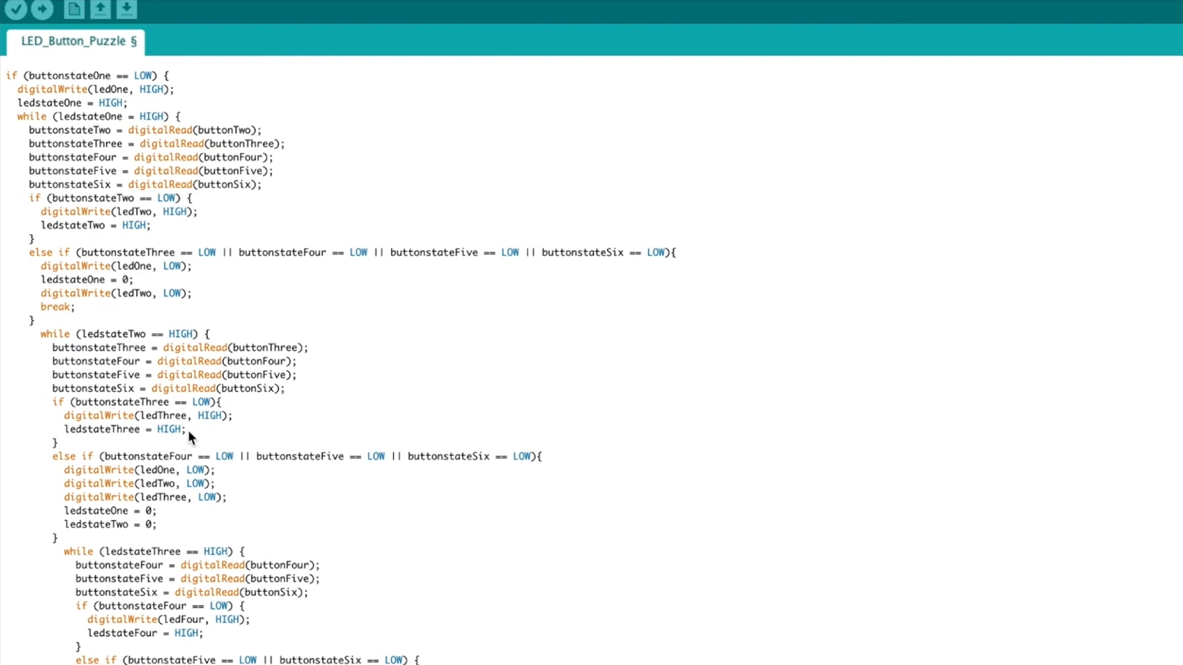
scroll("down", 3)
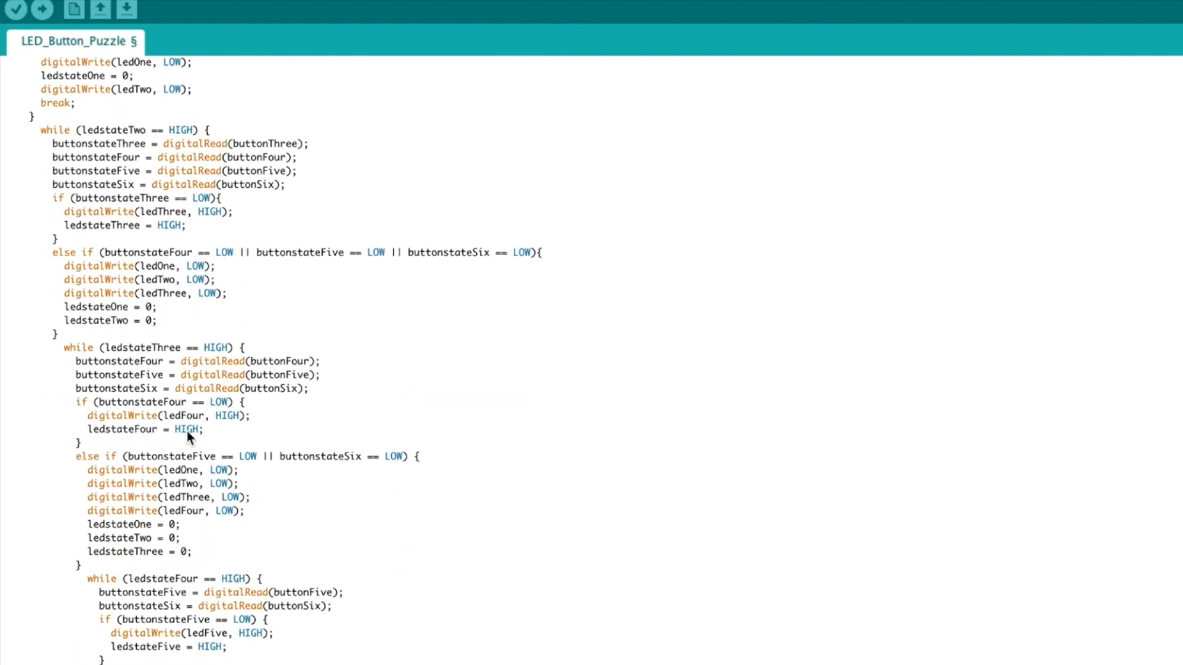
scroll("down", 3)
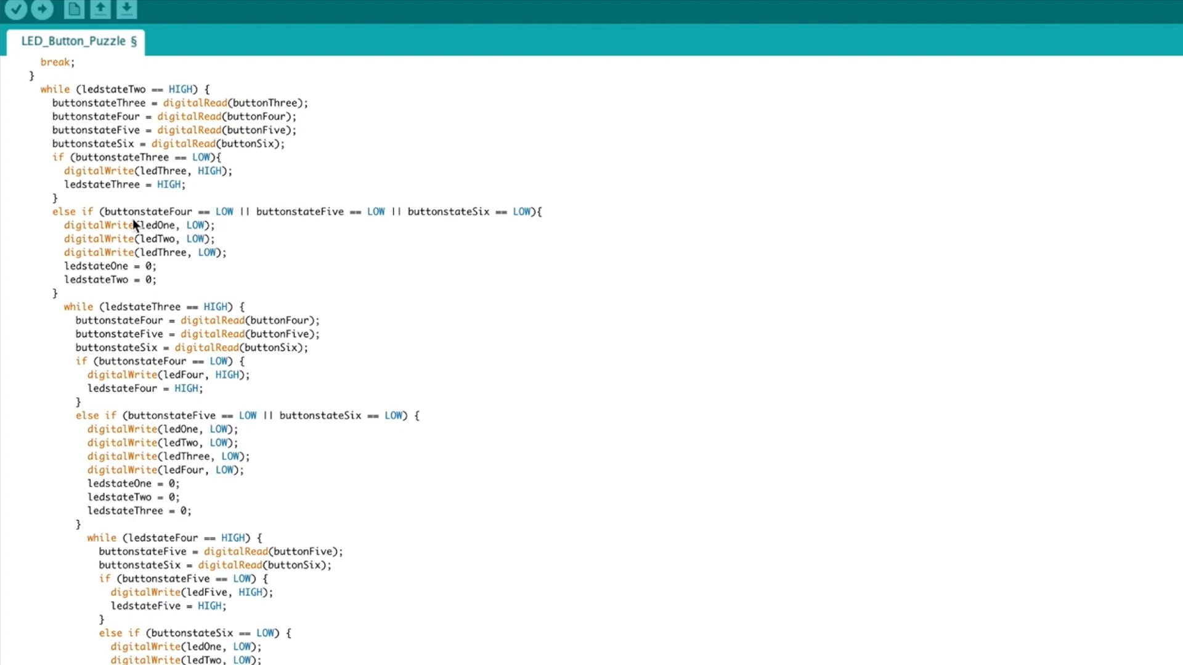
mouse_move(133, 221)
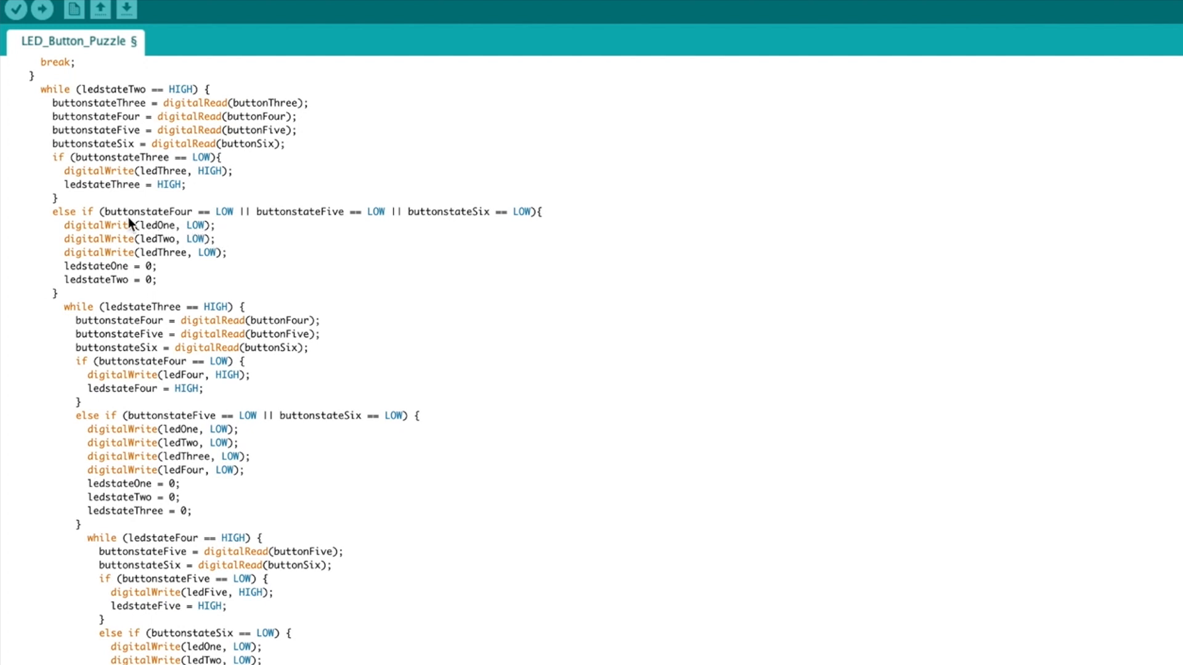
mouse_move(430, 243)
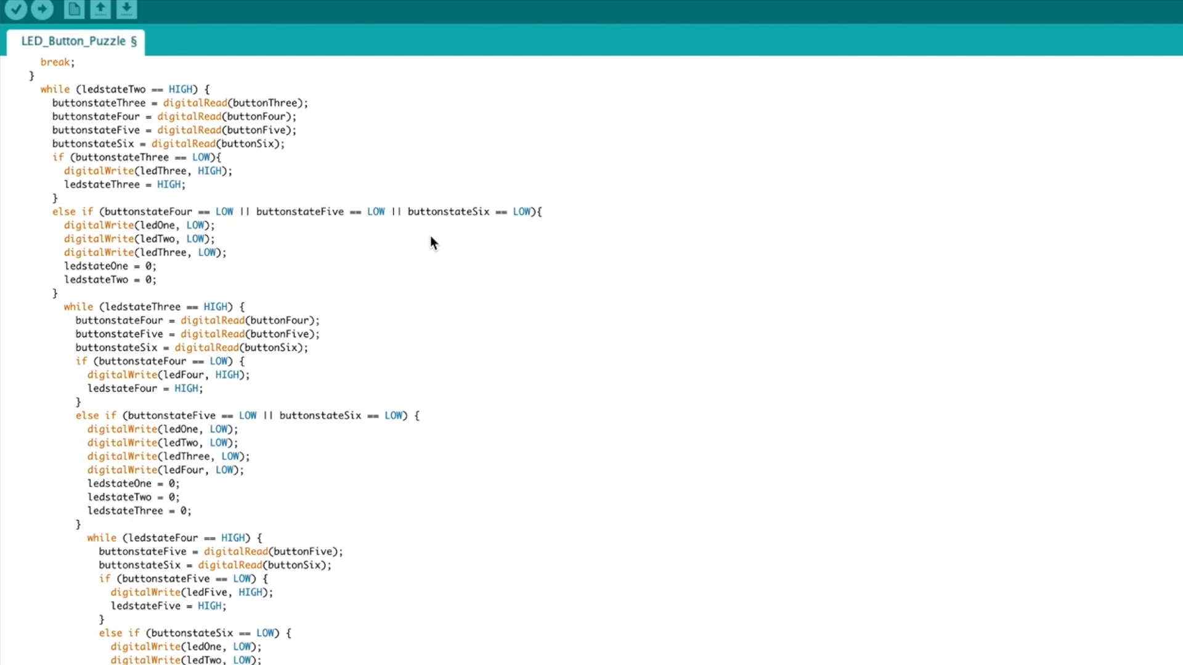
scroll("down", 3)
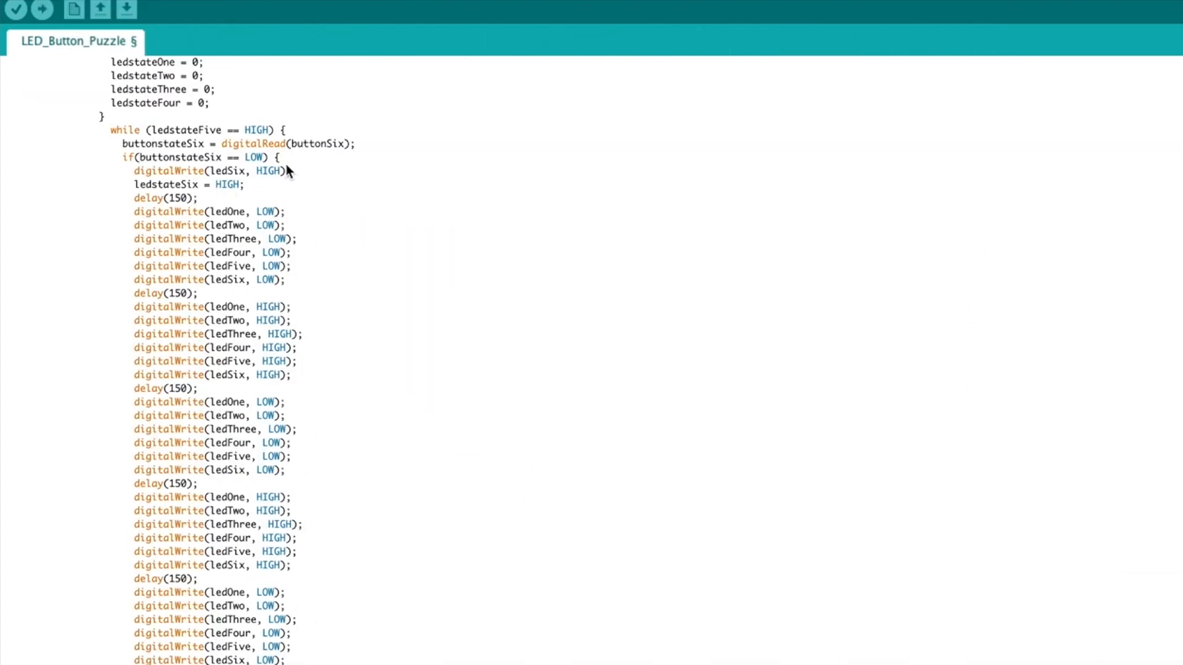
scroll("down", 3)
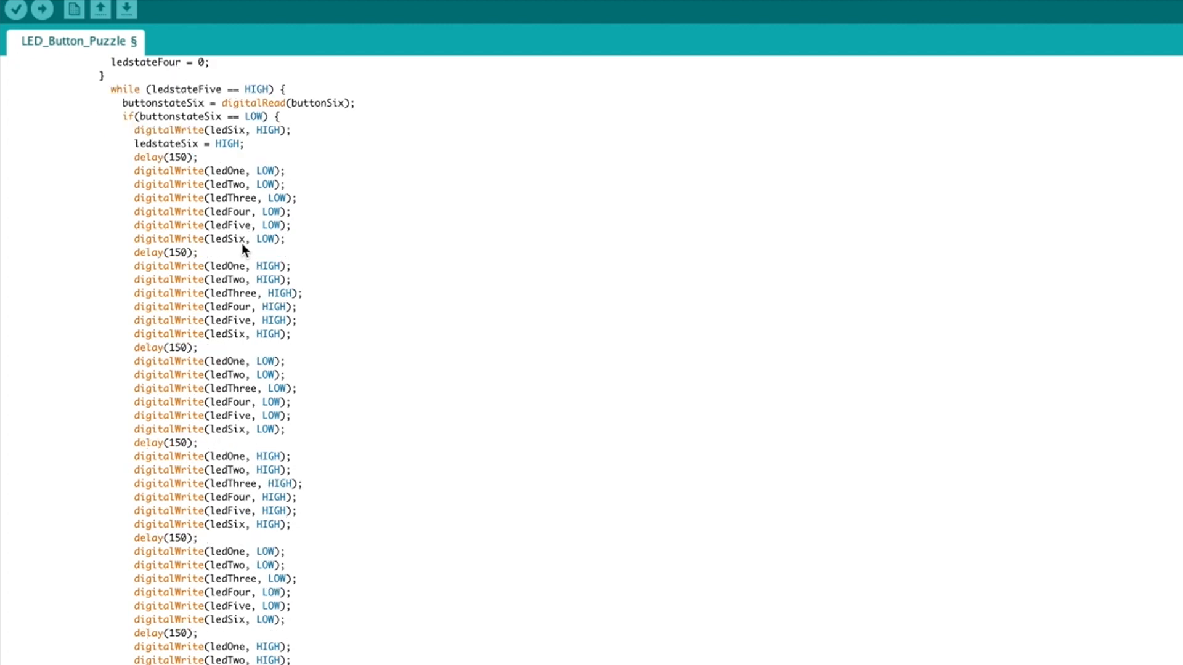
scroll("down", 3)
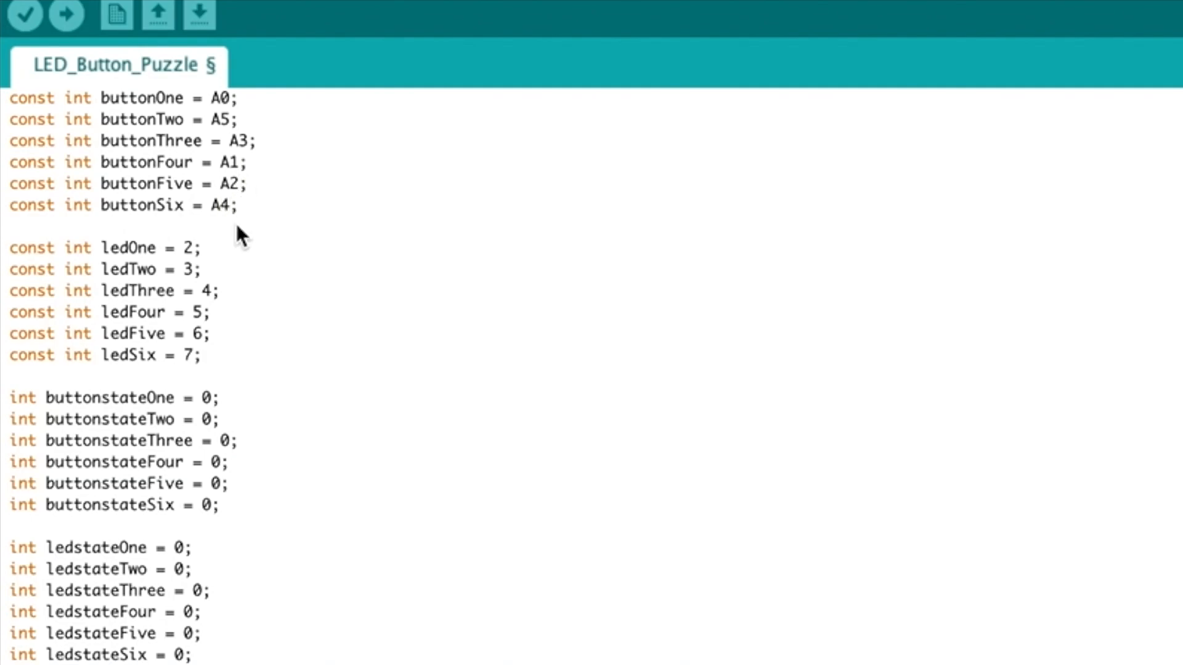
mouse_move(202, 273)
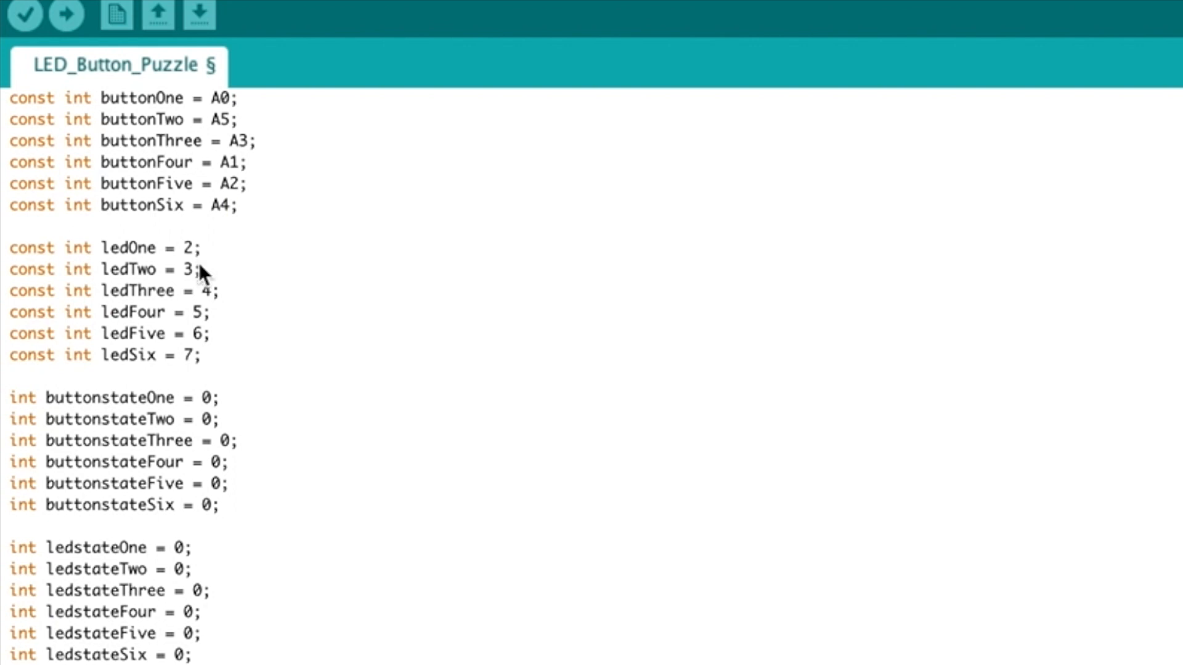
type("7")
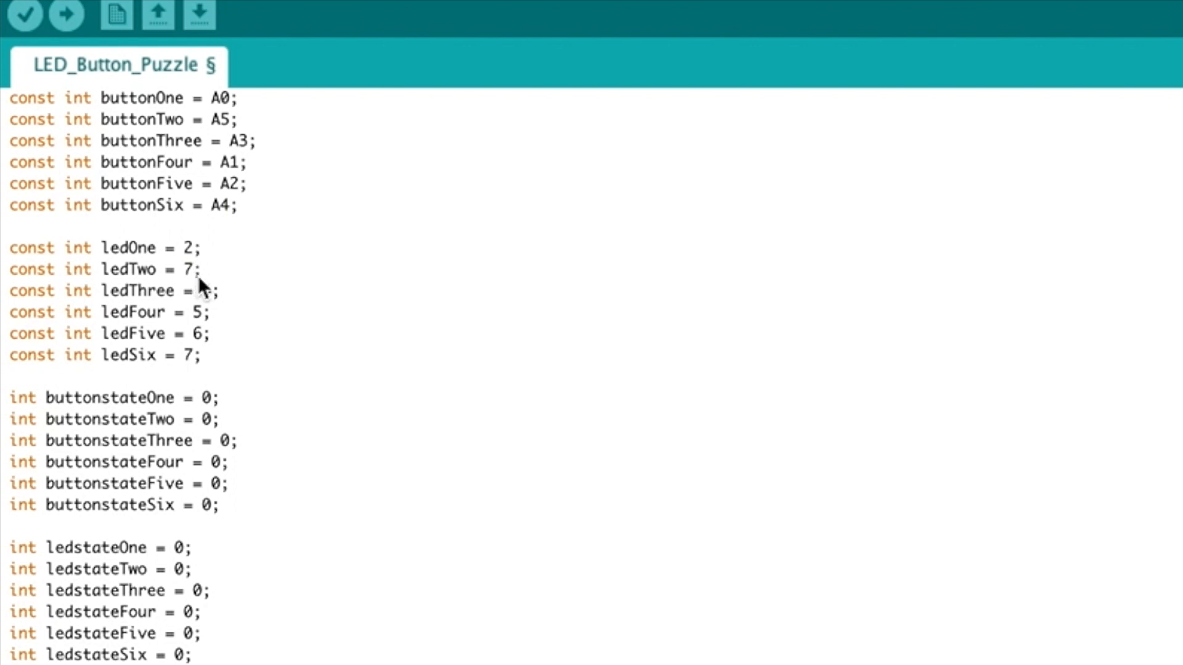
type("5")
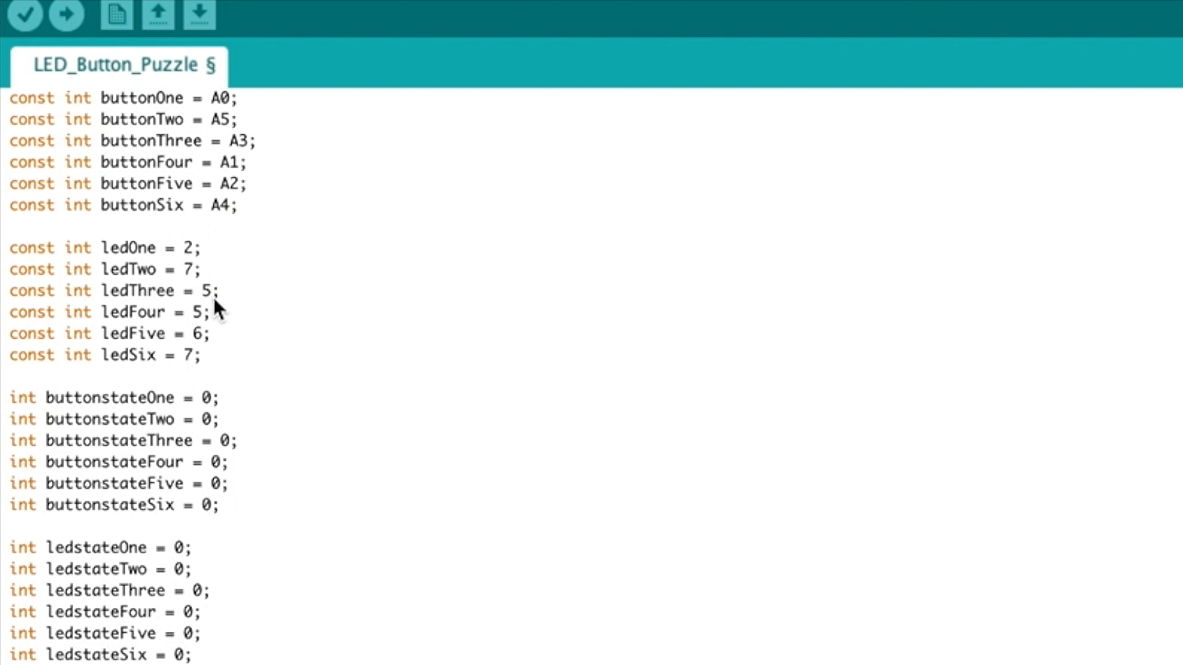
left_click(200, 313)
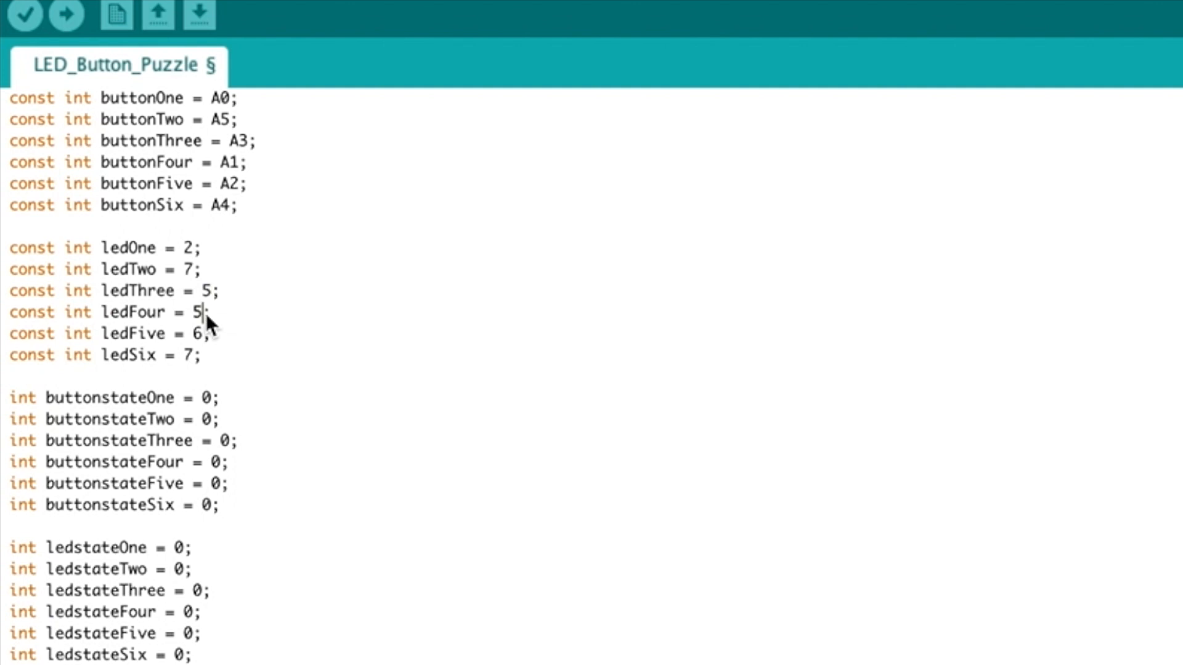
type("3")
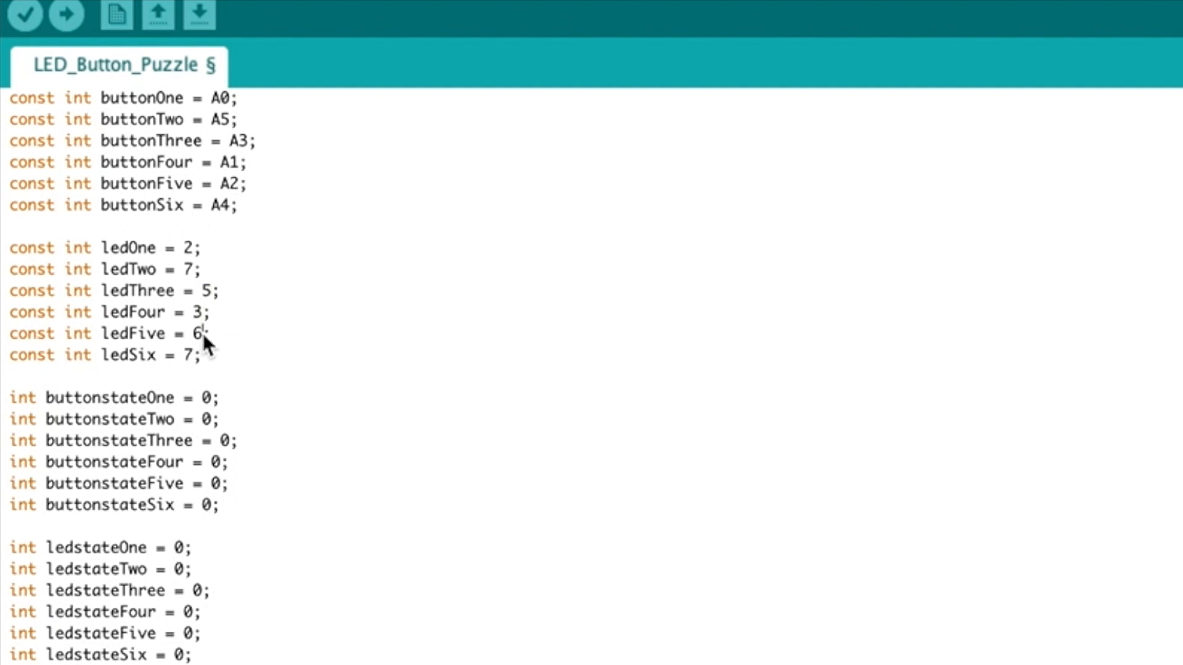
type("4")
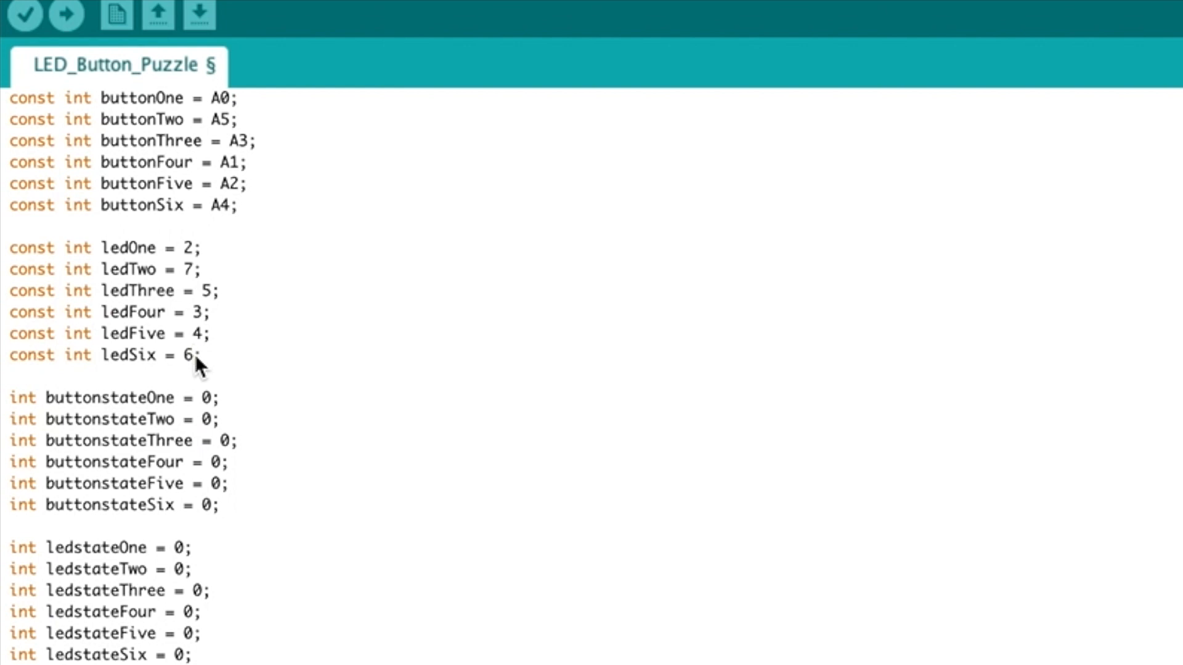